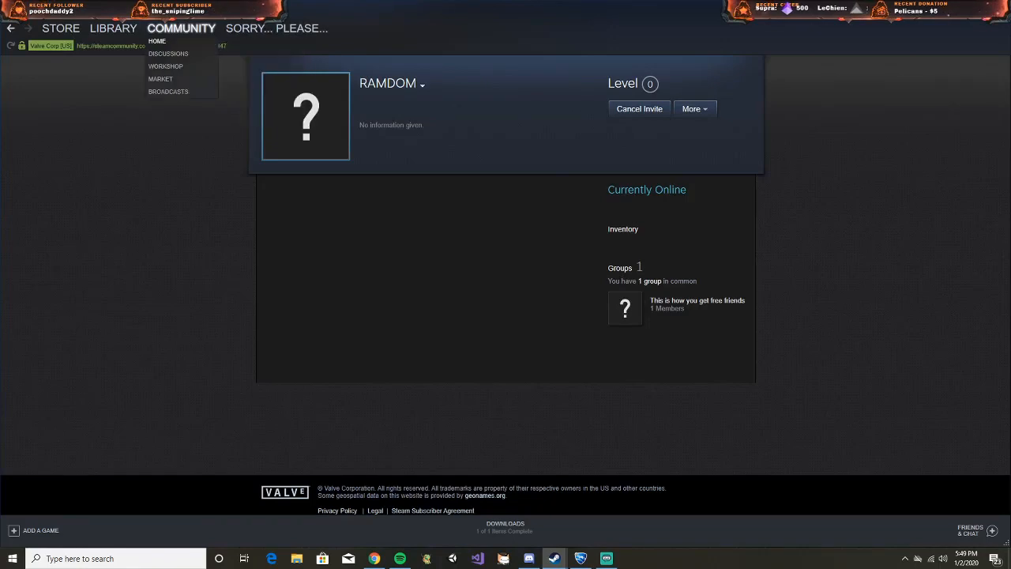
- Show your own Your Groups page listing 'This is how you get free friends'
double_click(387, 82)
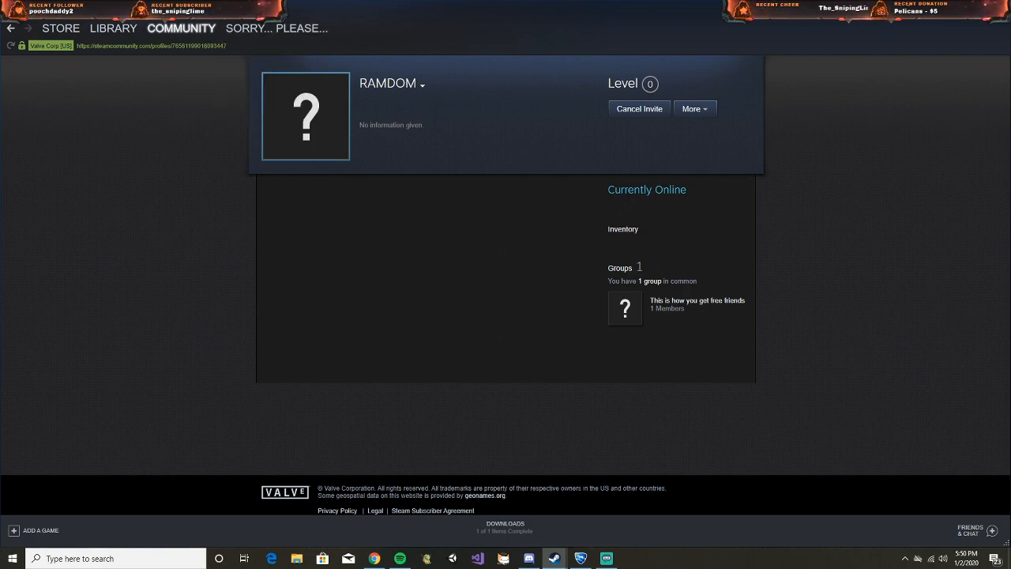
click(181, 28)
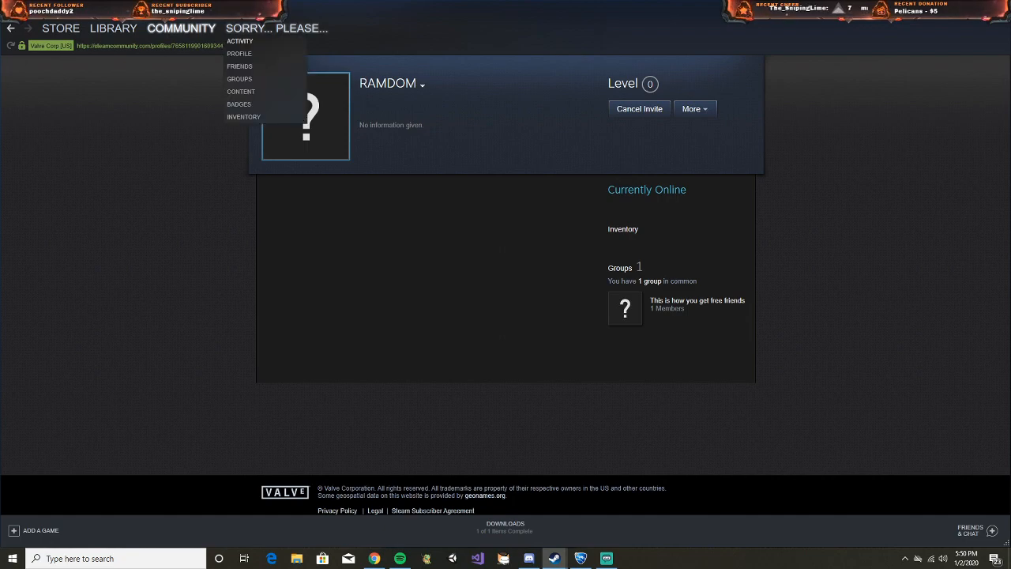
click(241, 79)
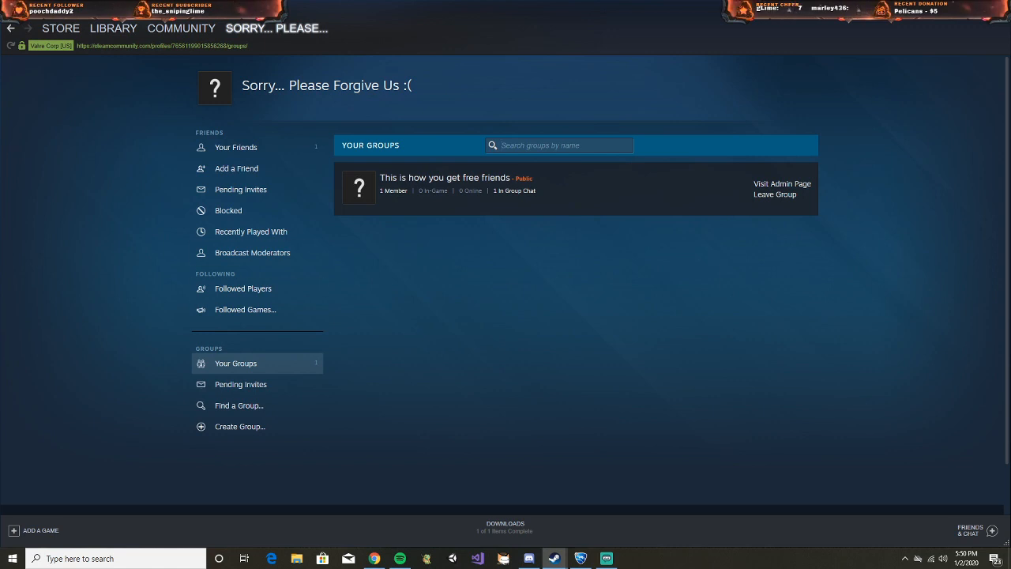
- Start a new group named 'Flk;da;flda;kfea' and fill in its abbreviation and link
click(240, 426)
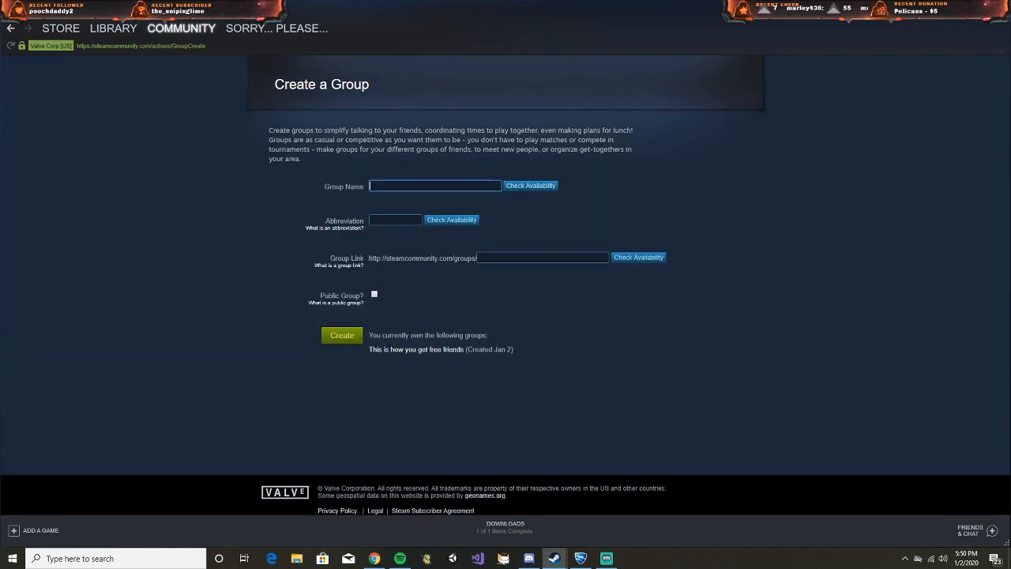
text(Flk;da;flda;kfea)
click(395, 220)
text(ldadhsl f/a)
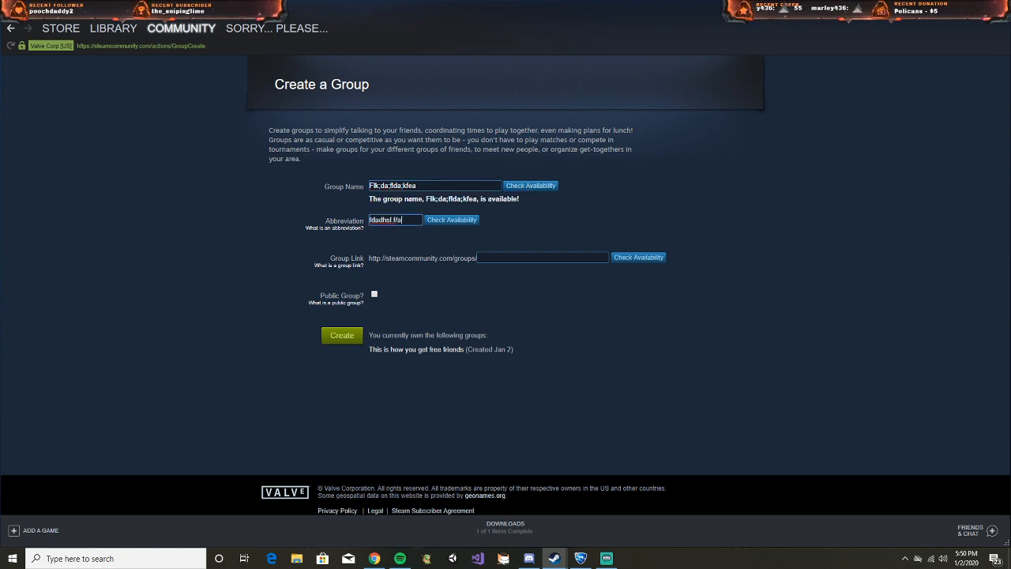
text(dfjdfakepajifejk)
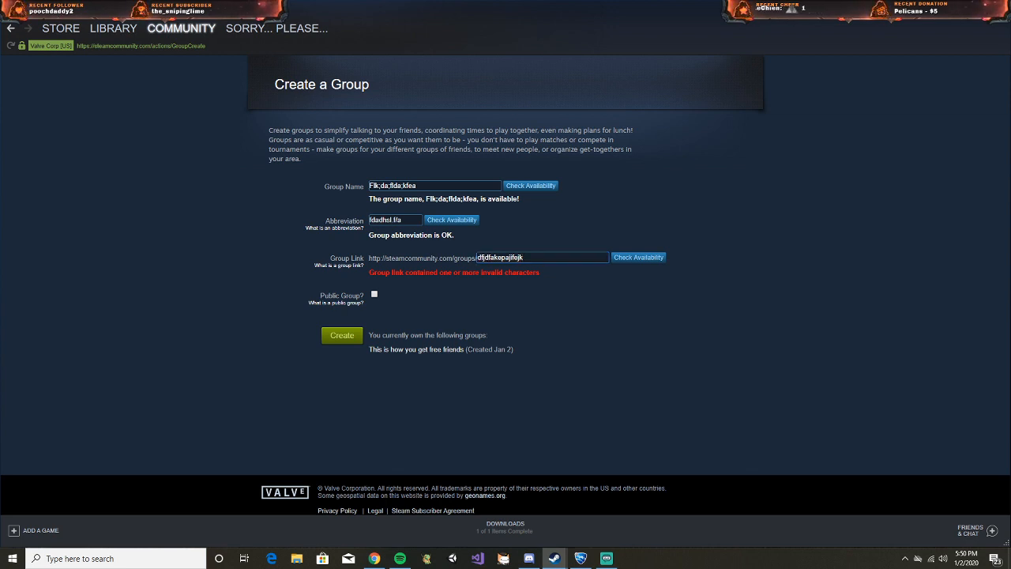
click(276, 28)
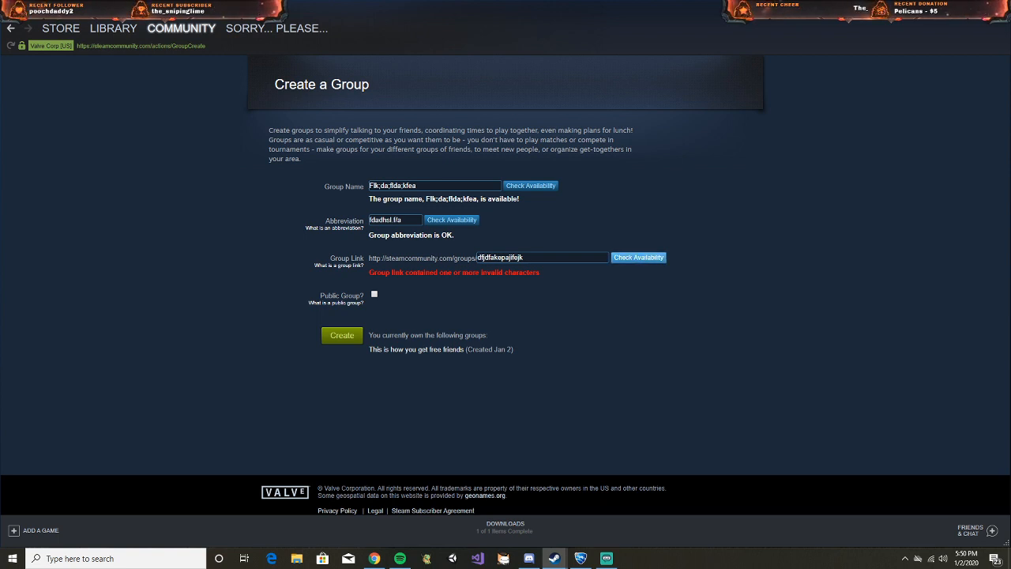
- Verify the link dfjdfakepajifejk is available and create the public group
click(373, 294)
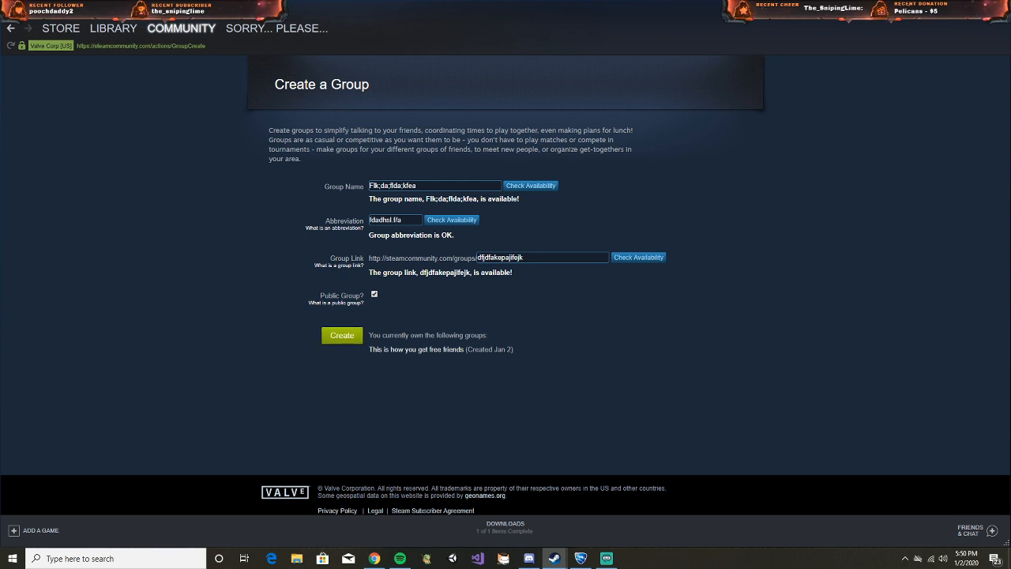
click(341, 335)
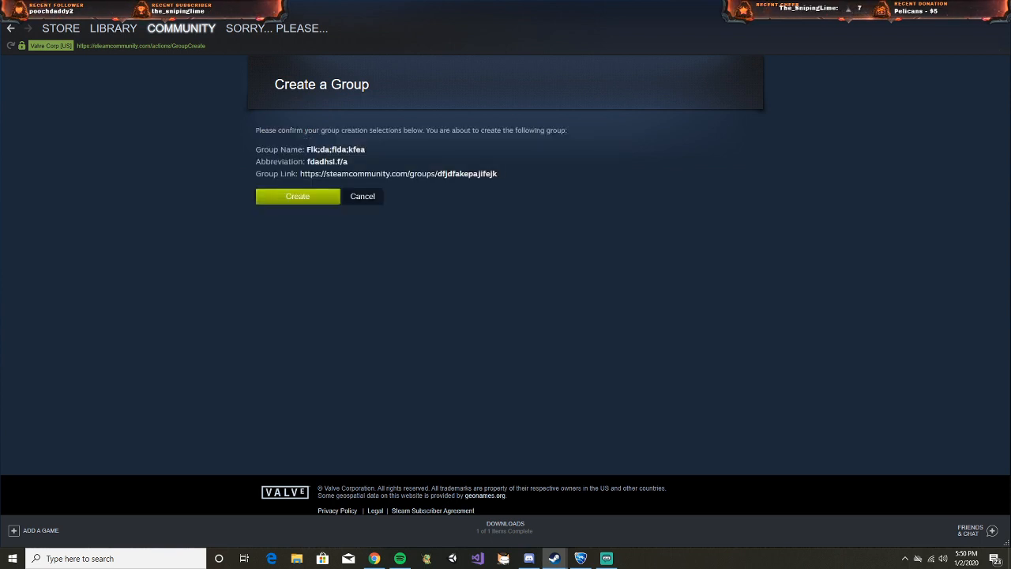
click(297, 196)
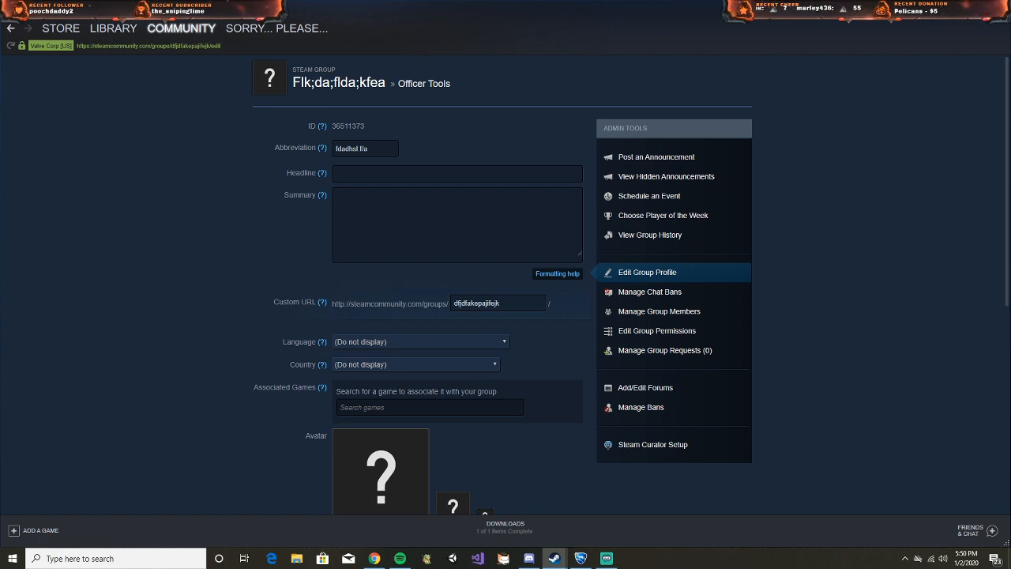
double_click(391, 303)
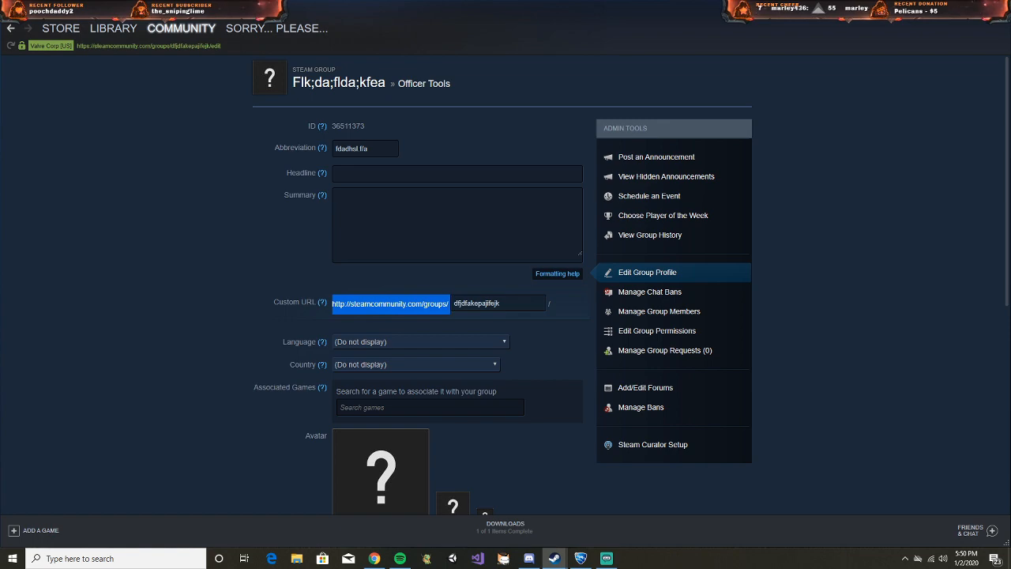
scroll(down, 3)
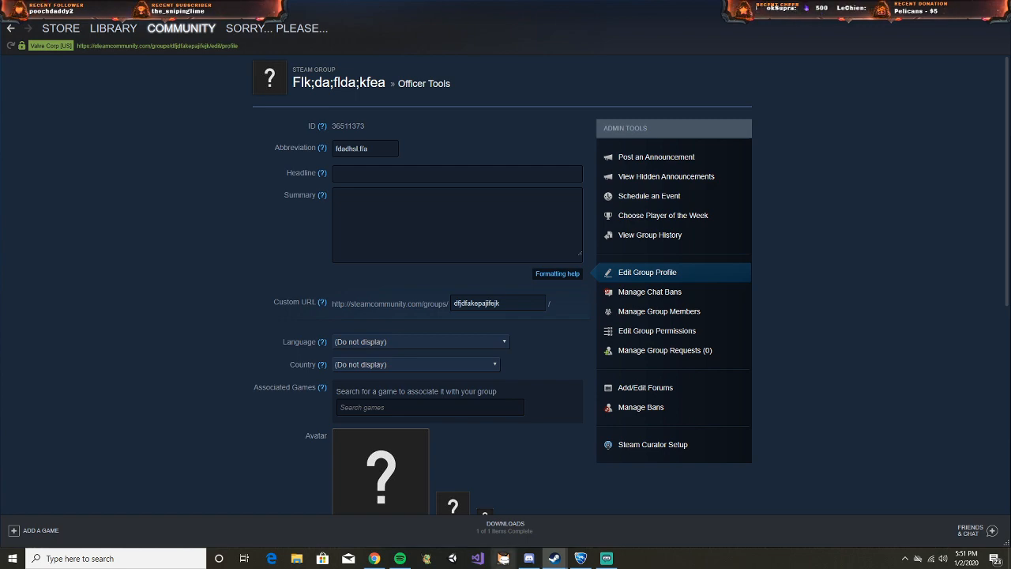
click(373, 559)
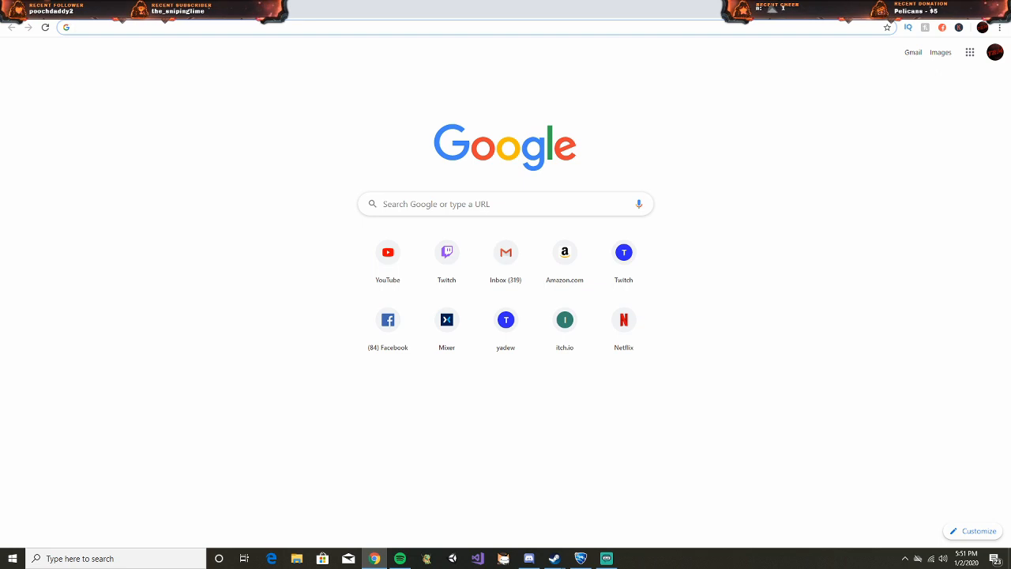
text(http://steamcommunity.com/groups/dfjdfakepajifejk/)
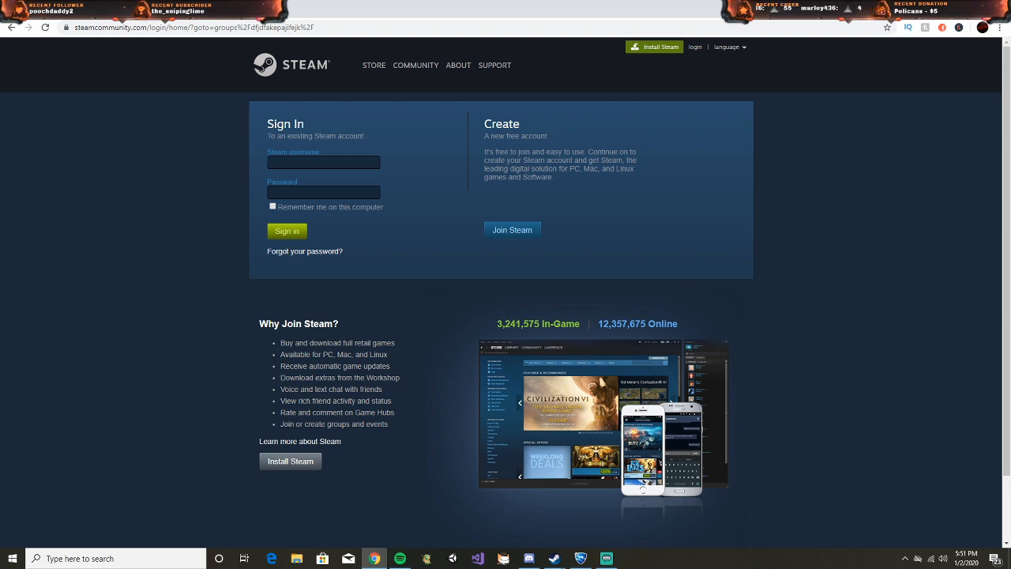
click(288, 231)
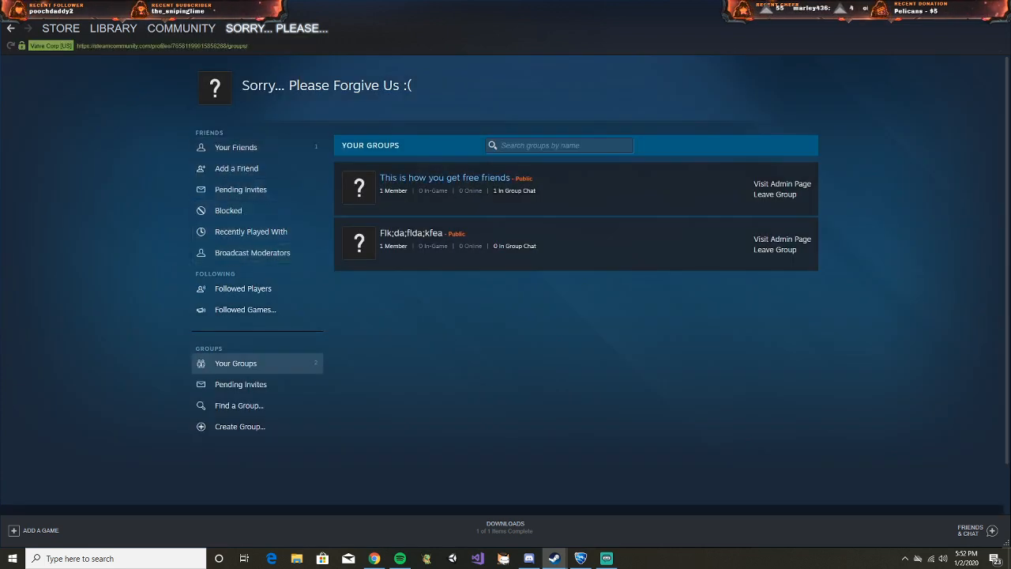
- View the members list of 'This is how you get free friends' showing two members
click(449, 177)
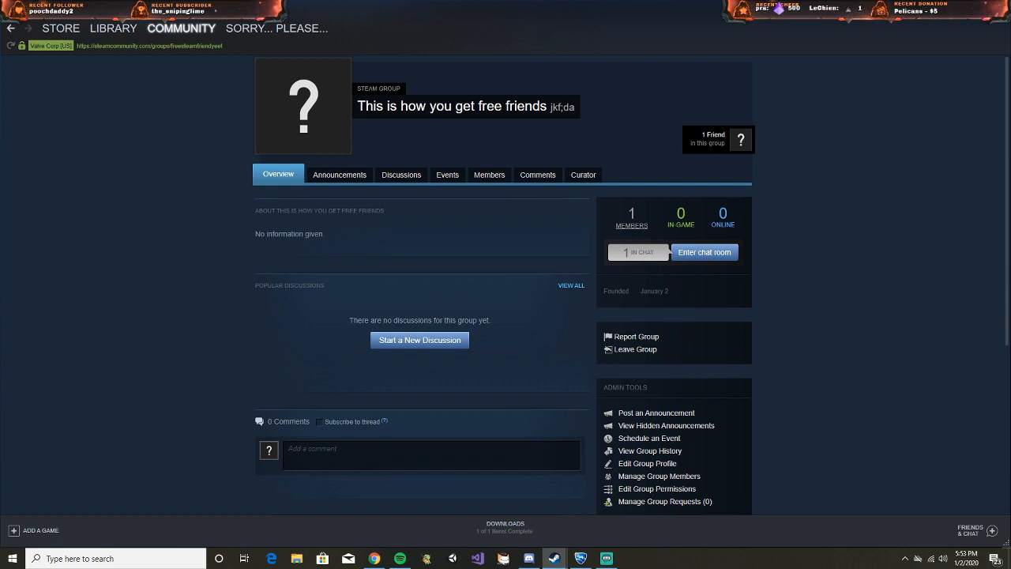
click(488, 174)
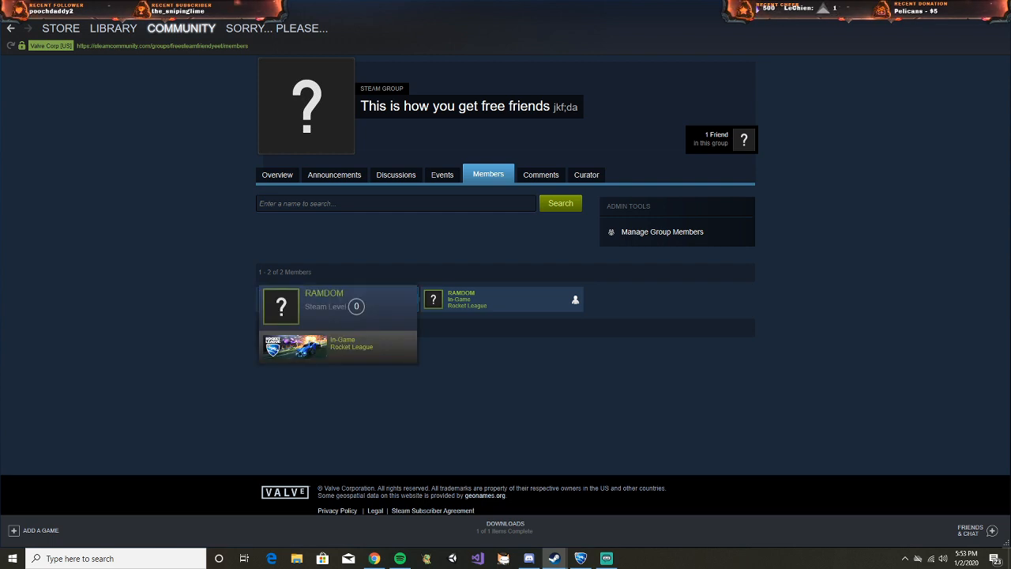